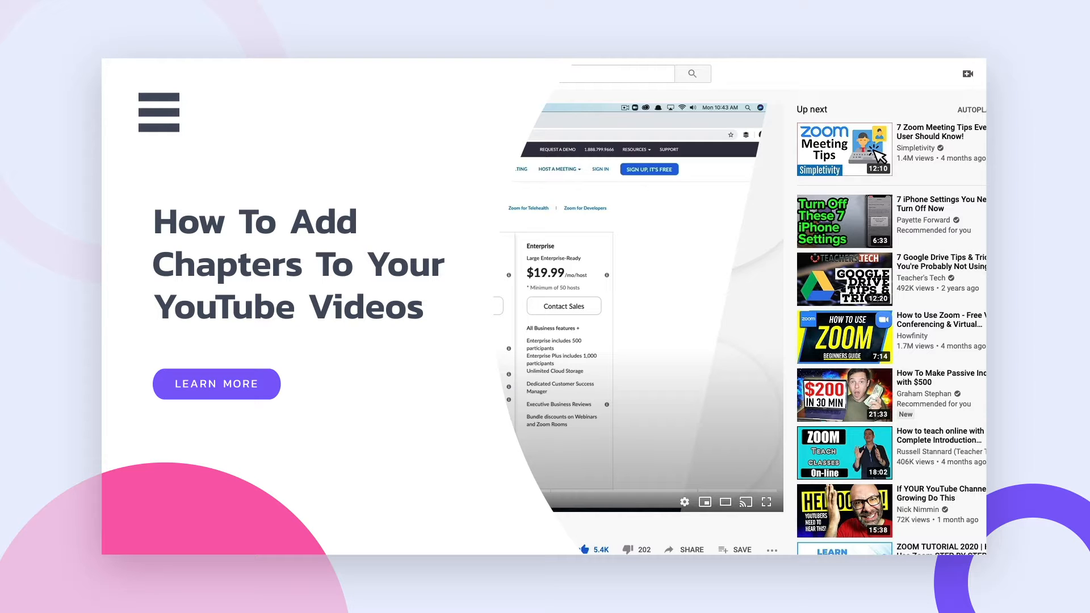
Scroll the description and jump the video to the 1:30 Zoom Interface Overview chapter
scroll(down, 3)
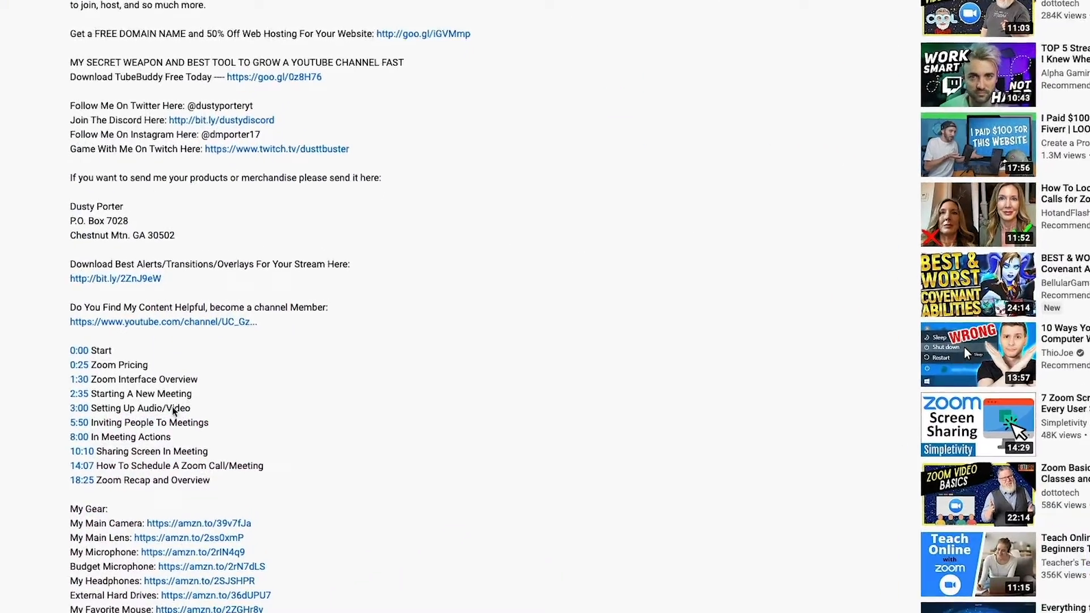
scroll(down, 3)
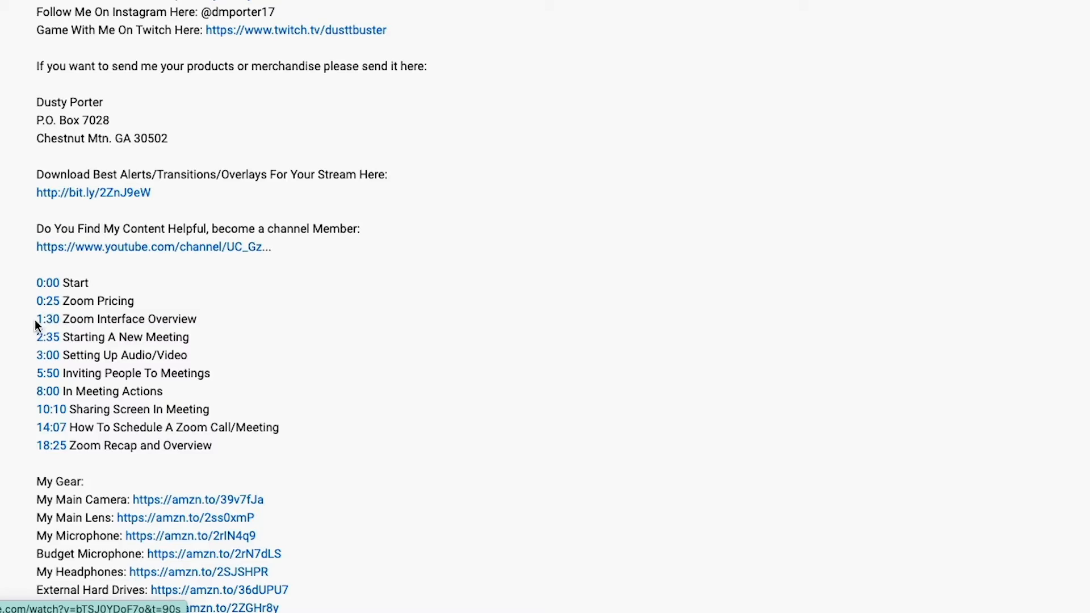
mouse_move(52, 328)
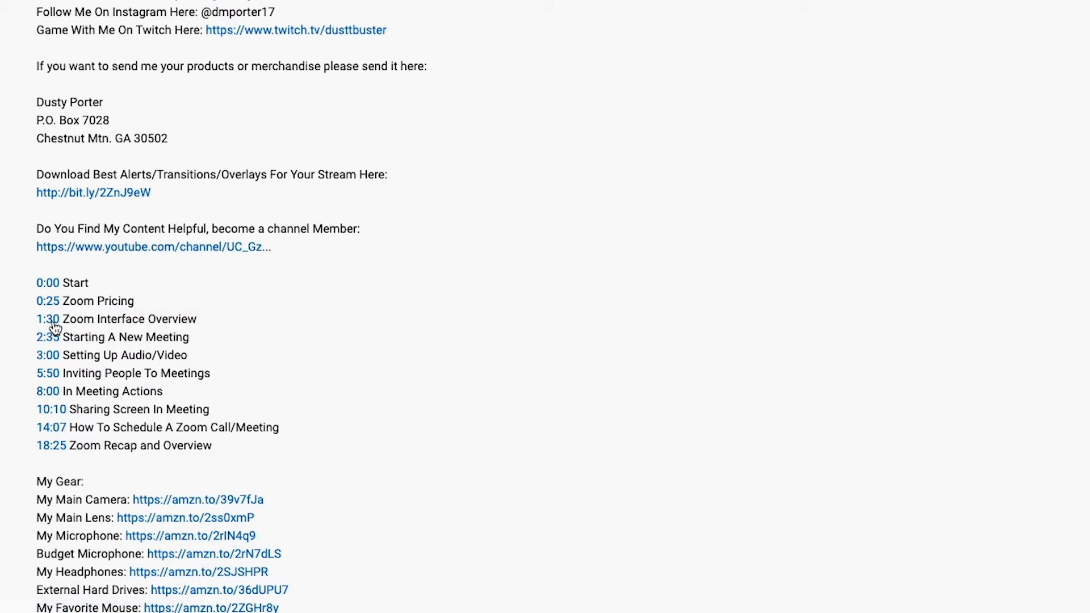
click(47, 319)
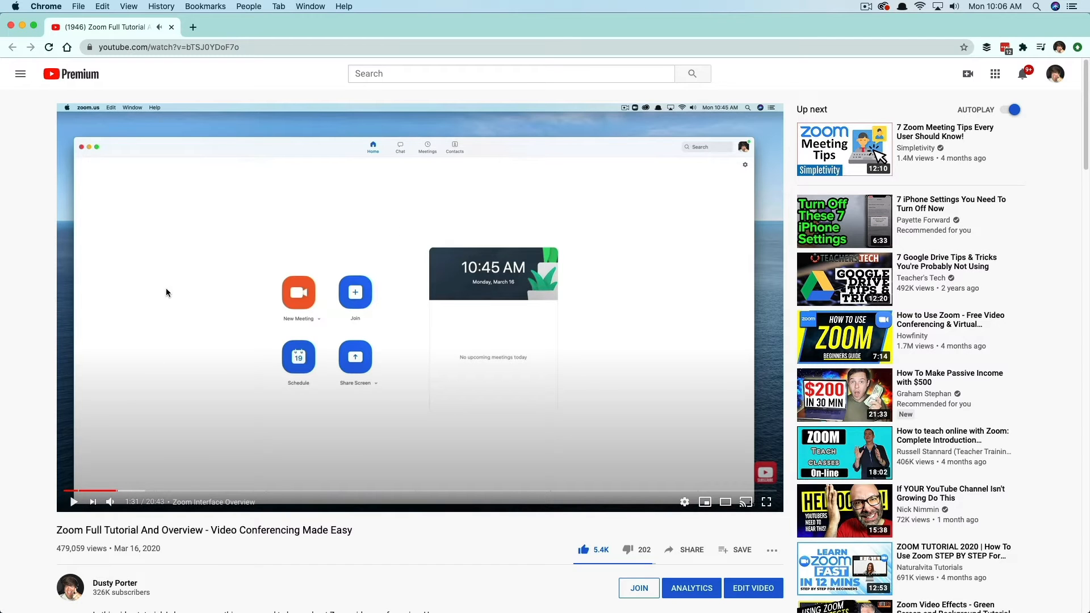
mouse_move(48, 465)
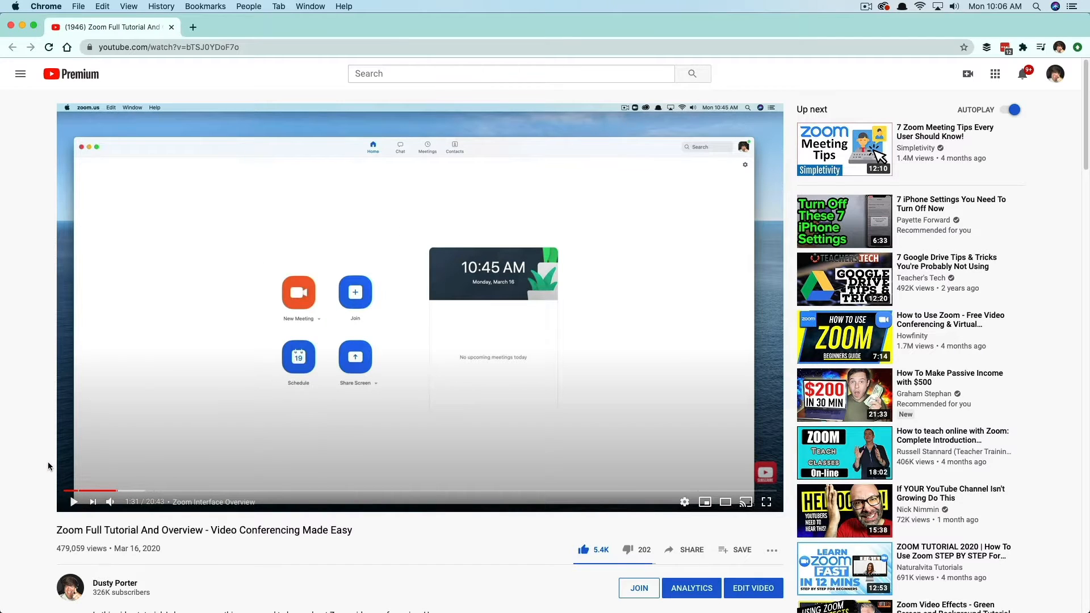
Scroll down to reveal the start of the video description below the player
scroll(down, 3)
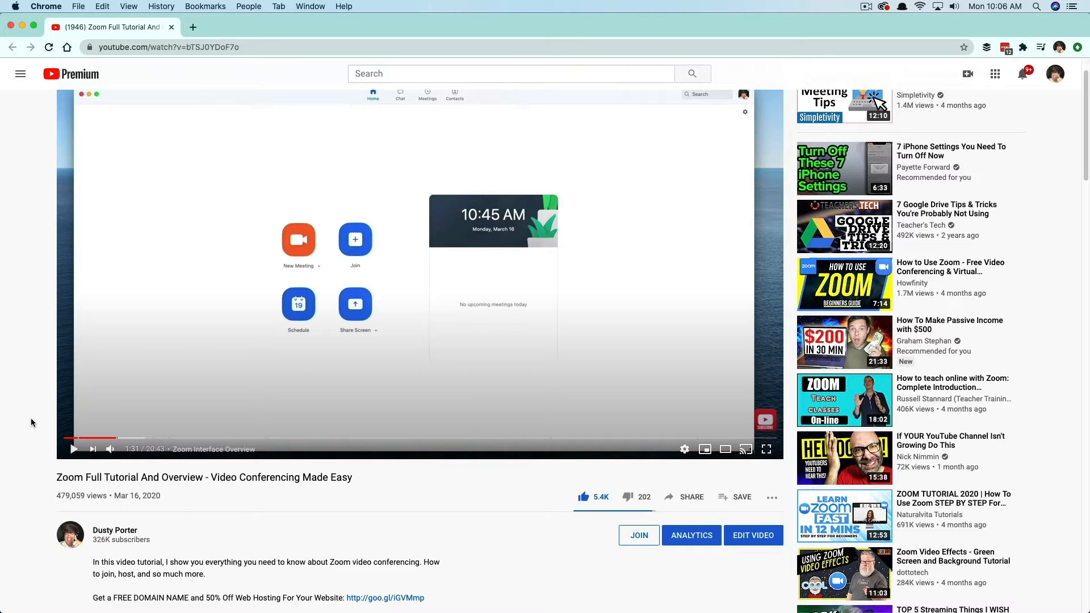
mouse_move(214, 443)
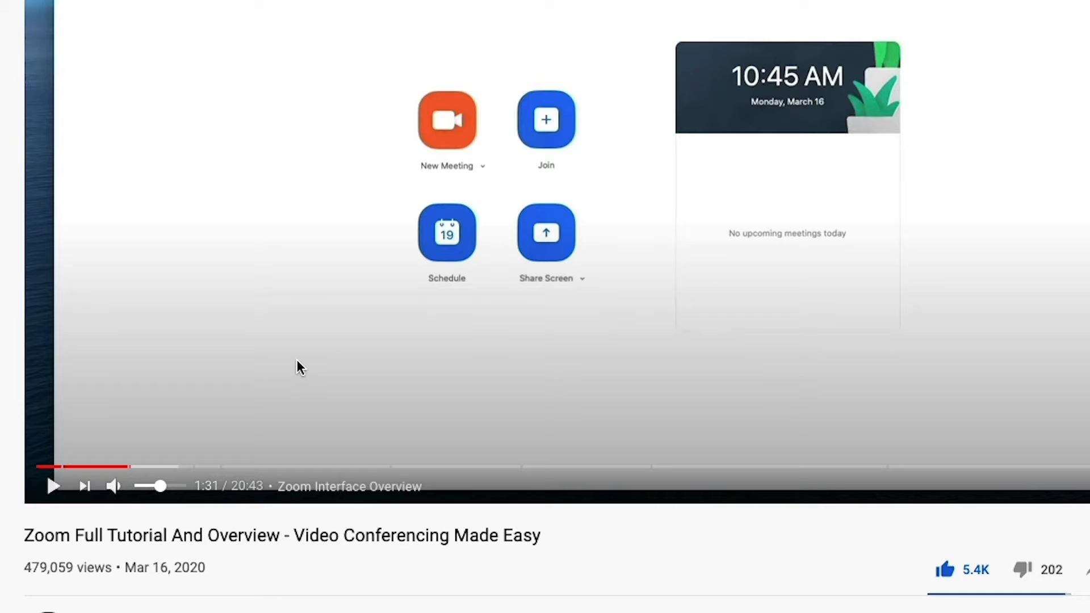
mouse_move(292, 338)
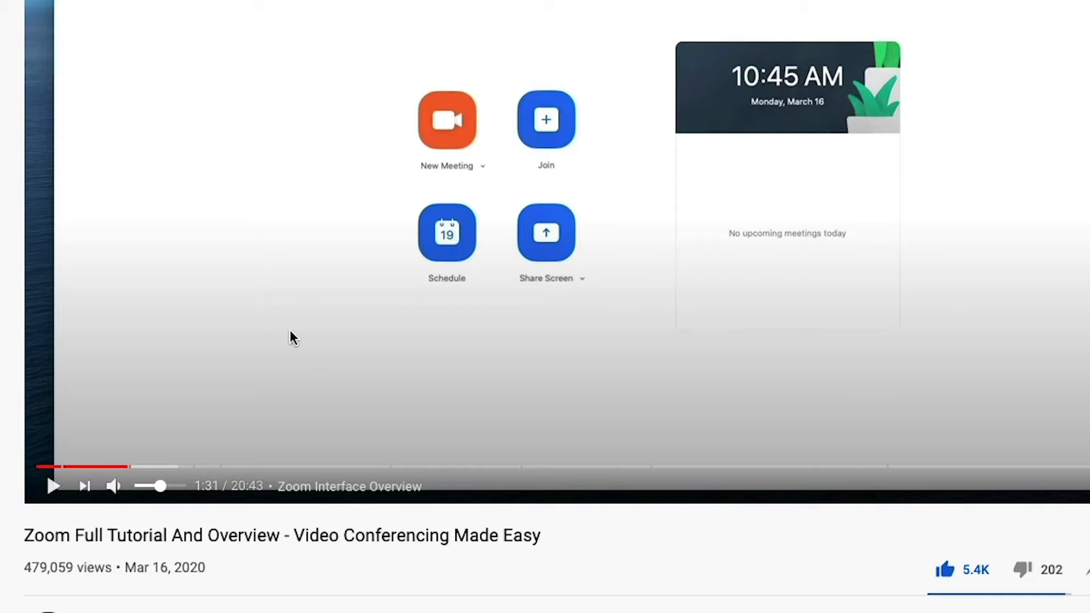
mouse_move(306, 467)
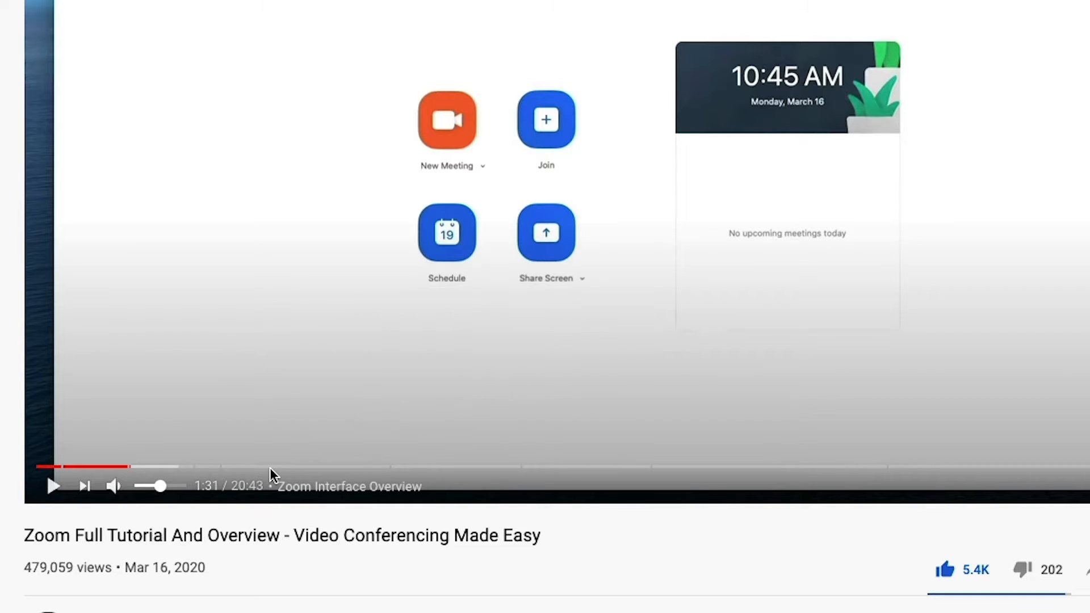
mouse_move(483, 468)
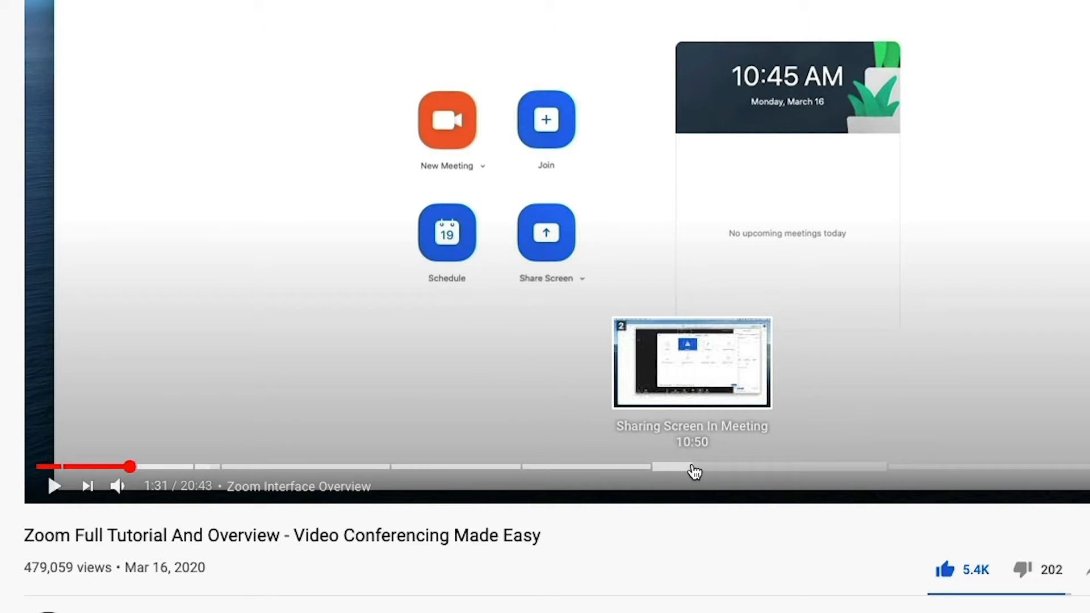
mouse_move(484, 510)
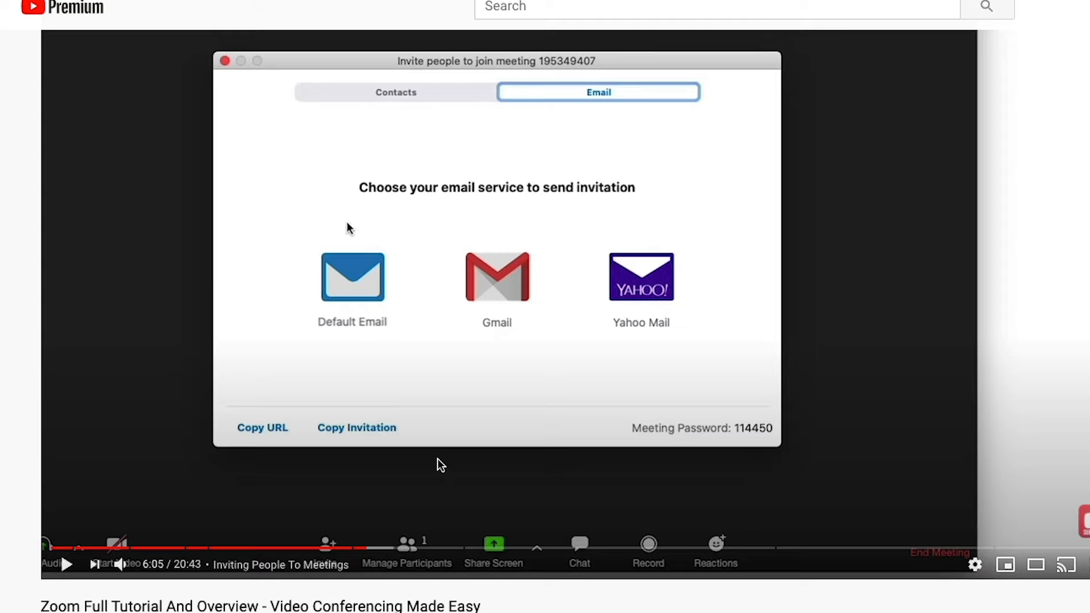
mouse_move(328, 526)
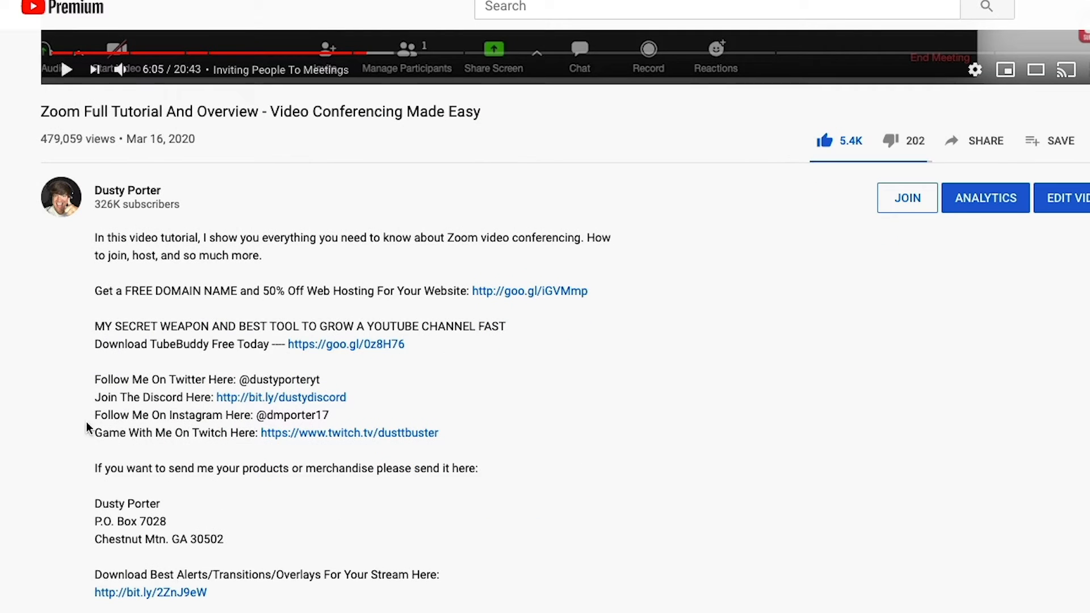
scroll(down, 3)
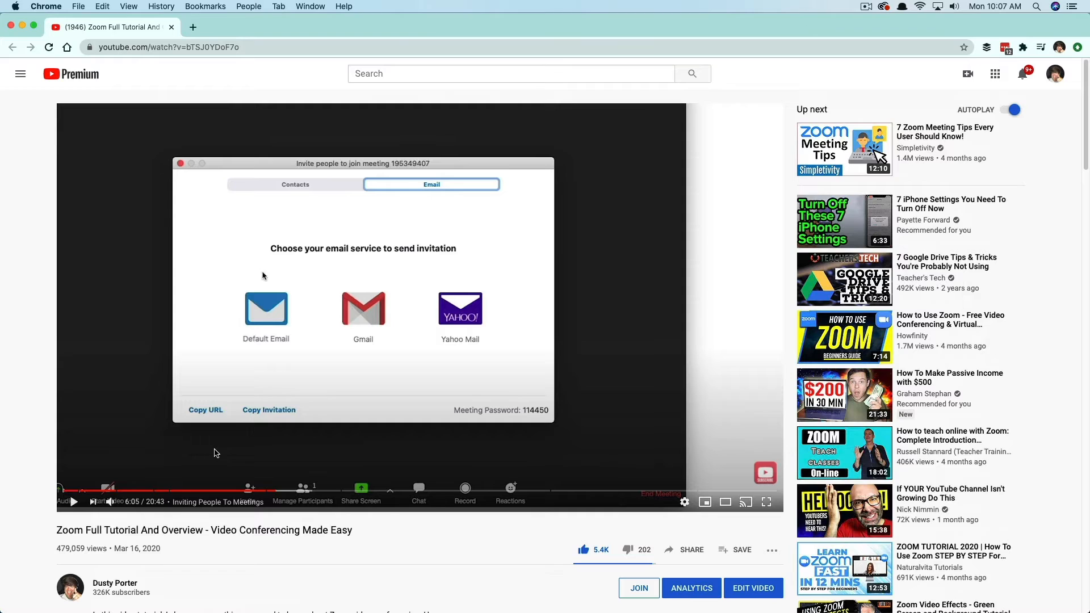
mouse_move(223, 458)
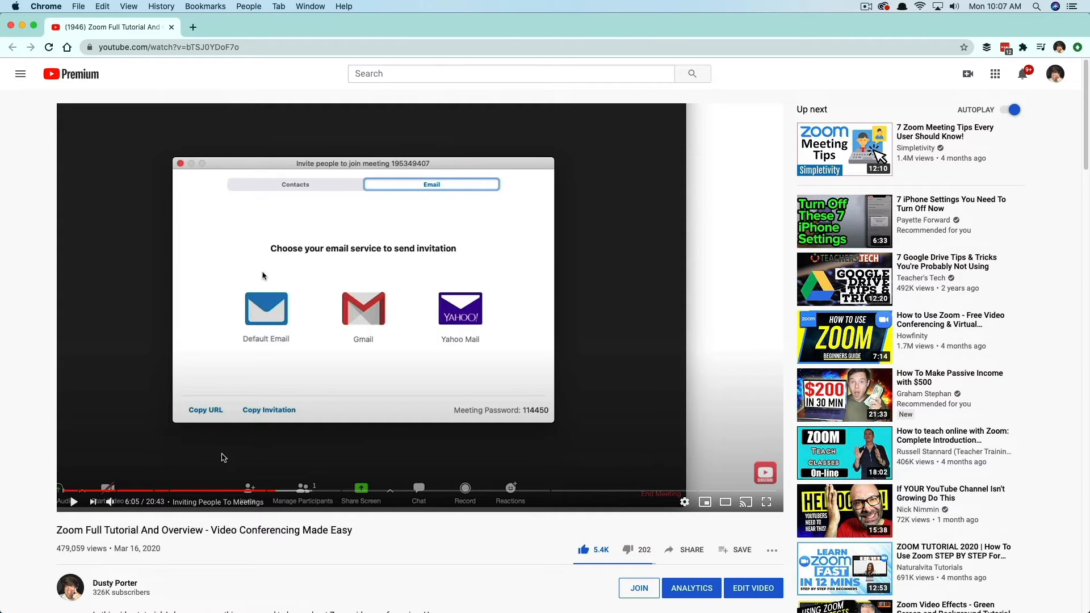
mouse_move(269, 461)
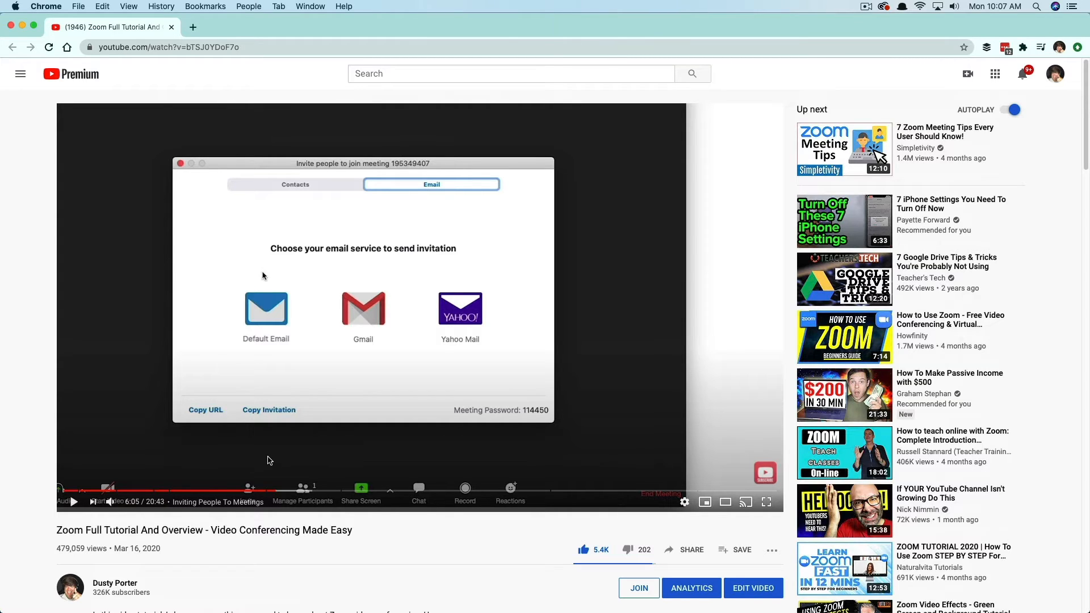
mouse_move(199, 492)
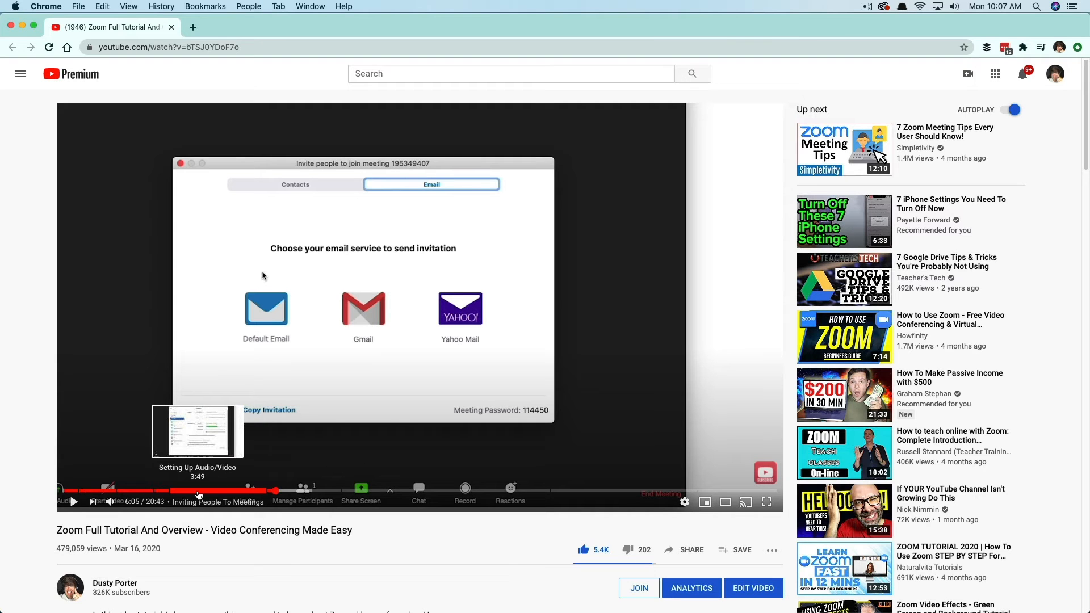
Scroll to the chapter list, from 0:00 Start to 18:25 Zoom Recap and Overview
scroll(down, 3)
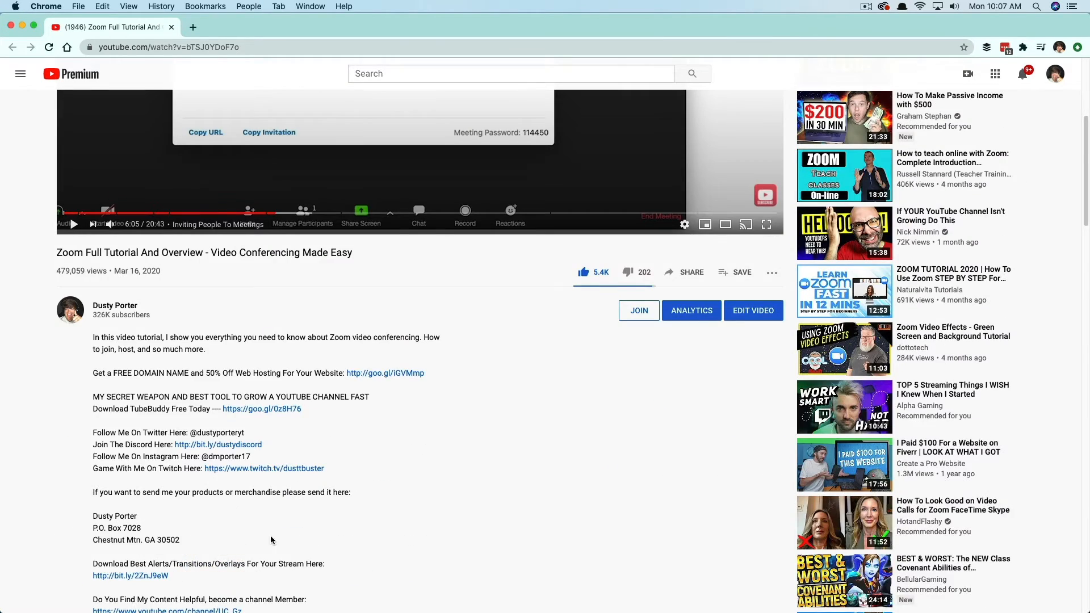
scroll(down, 3)
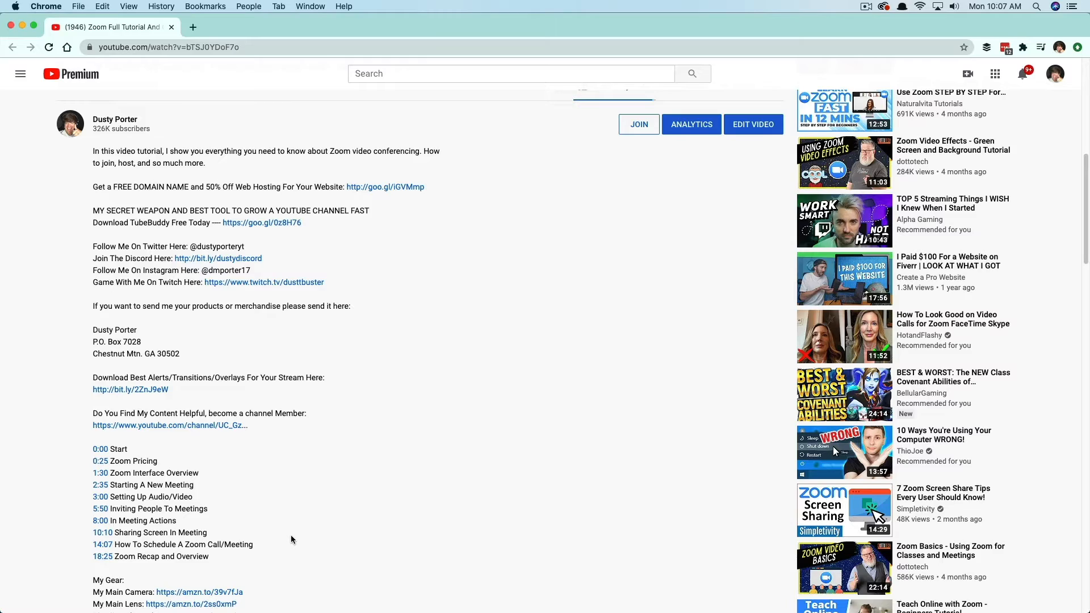
scroll(down, 3)
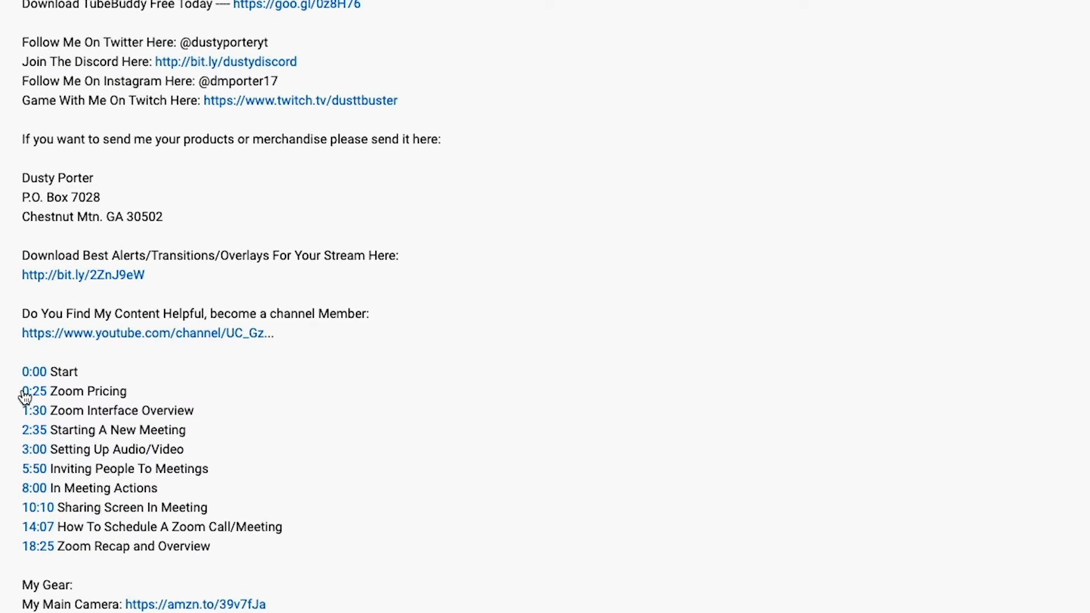
mouse_move(152, 397)
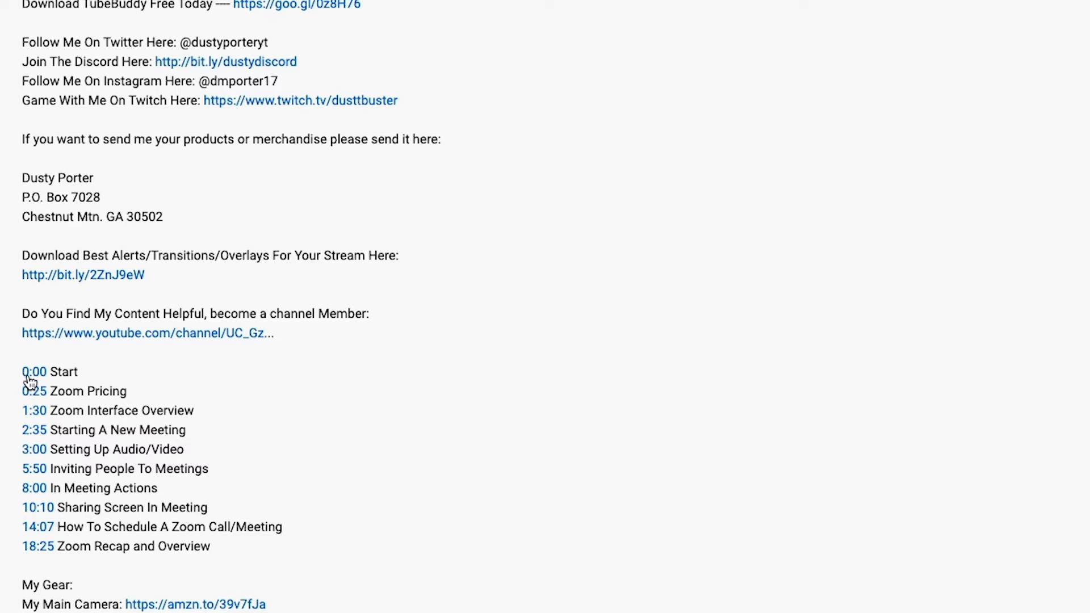
mouse_move(33, 392)
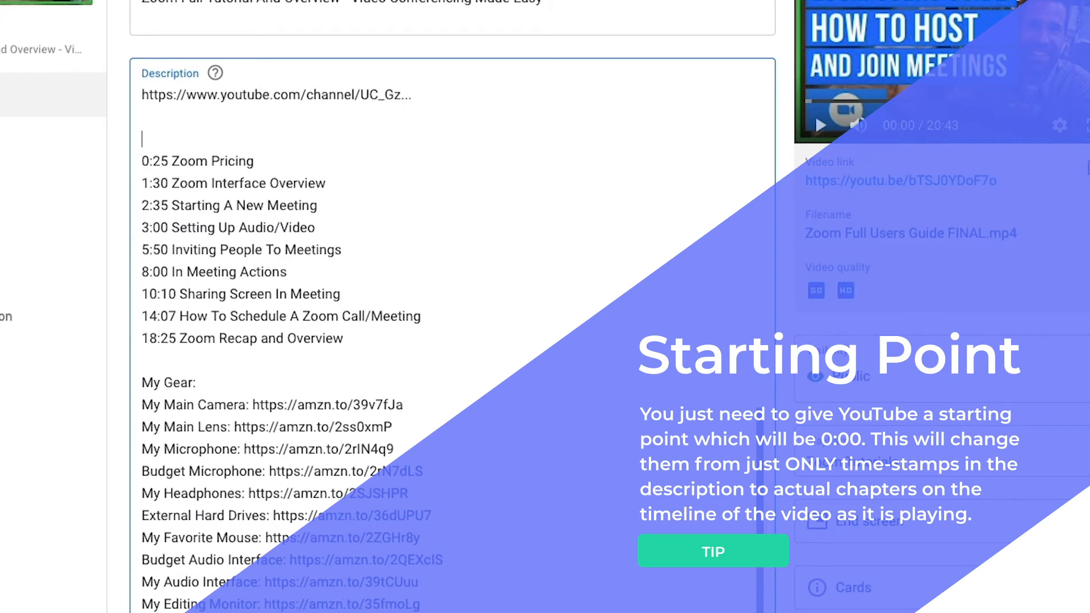
Type '0:00 Start' above the 0:25 timestamp and save the video details
text(0:)
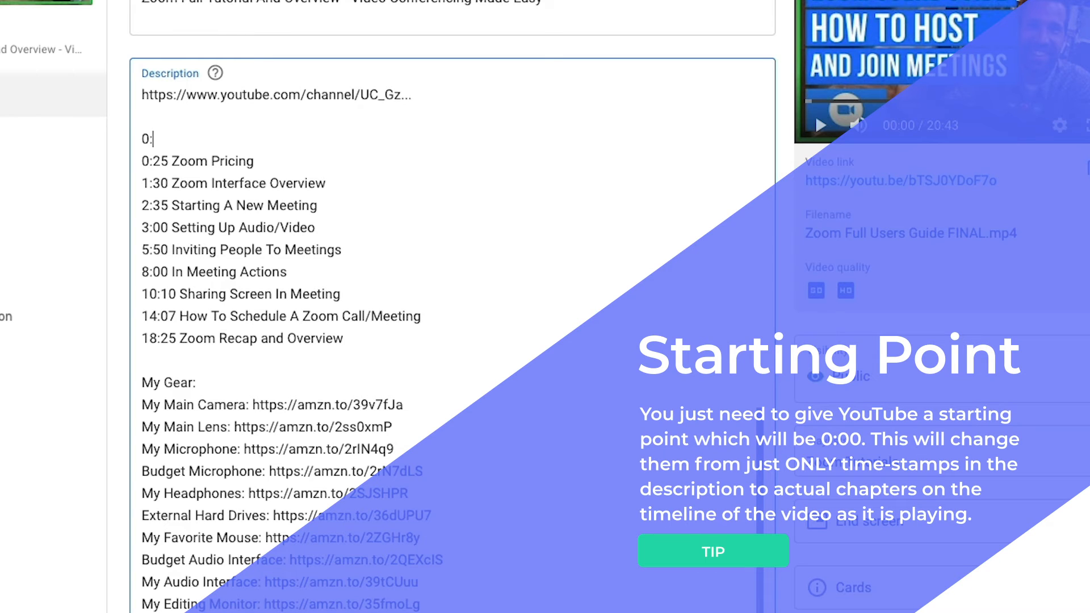
text(00)
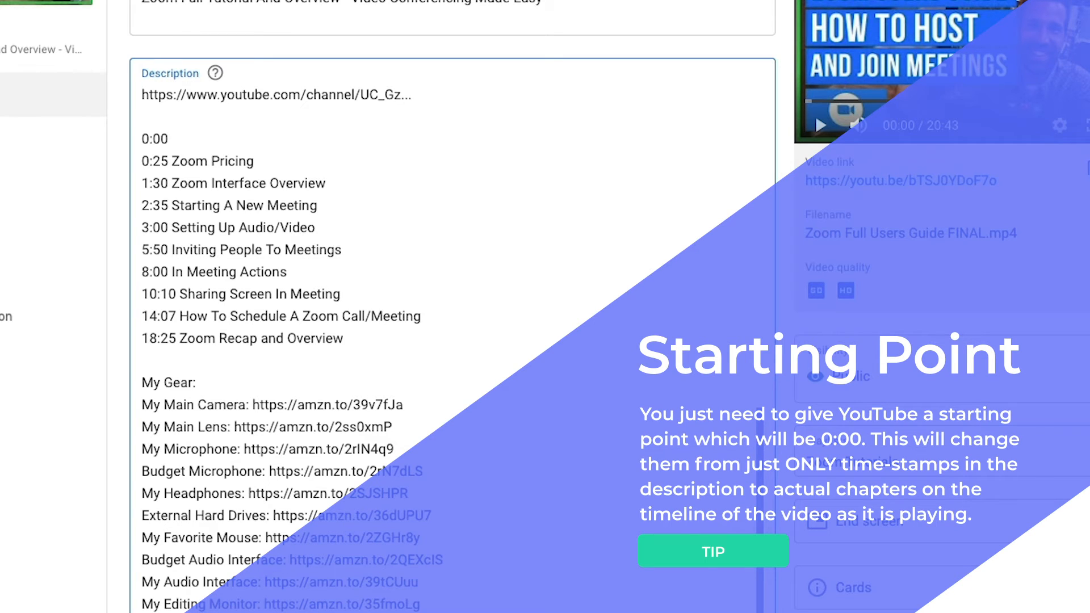
text(Start)
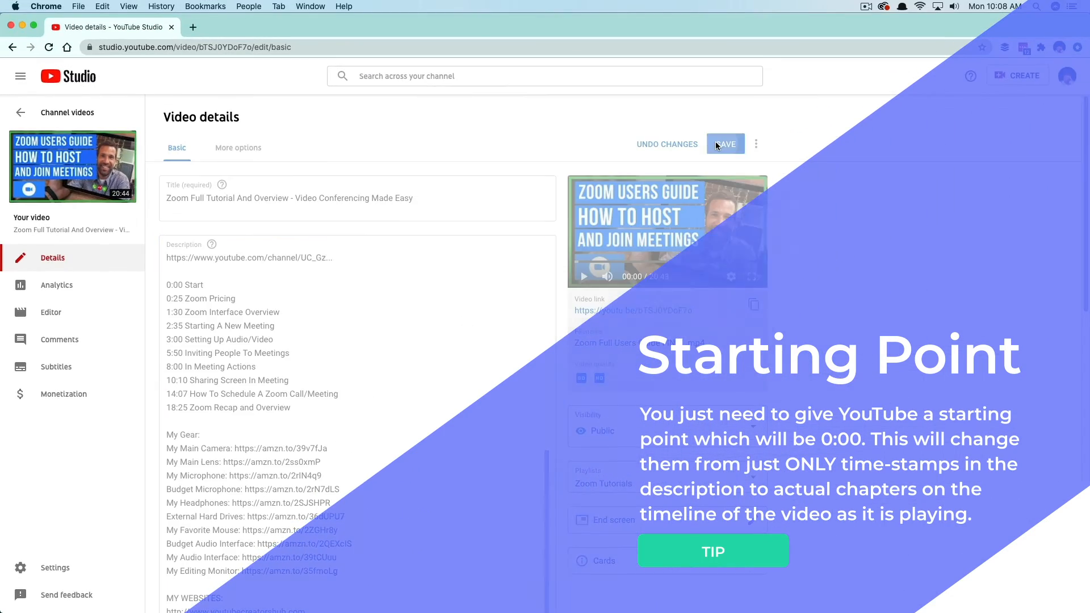
click(725, 144)
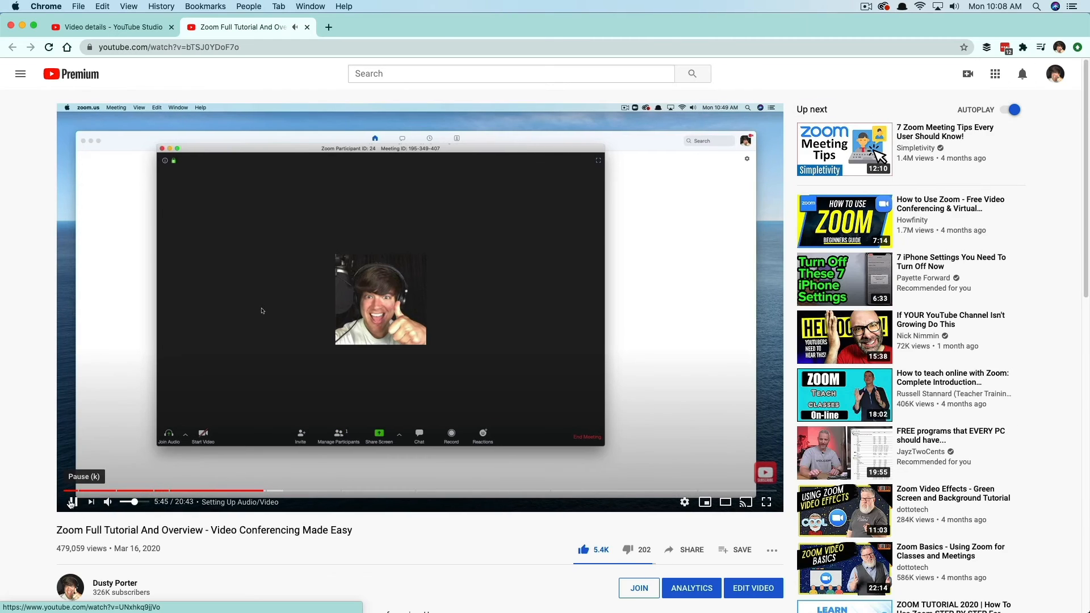
Pause the video at 5:46 in the Setting Up Audio/Video chapter
click(263, 491)
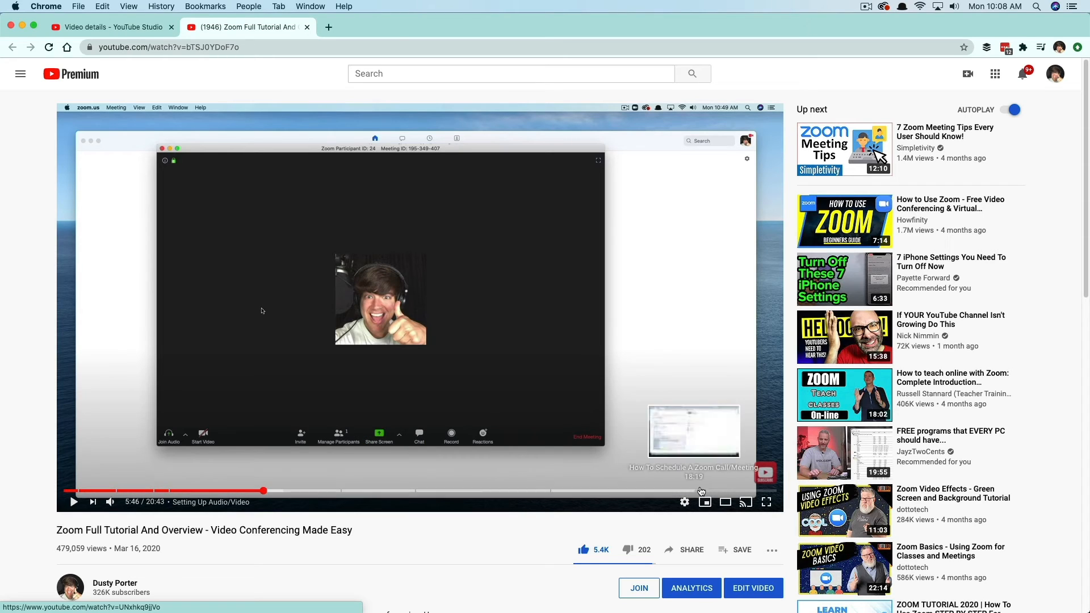
mouse_move(312, 387)
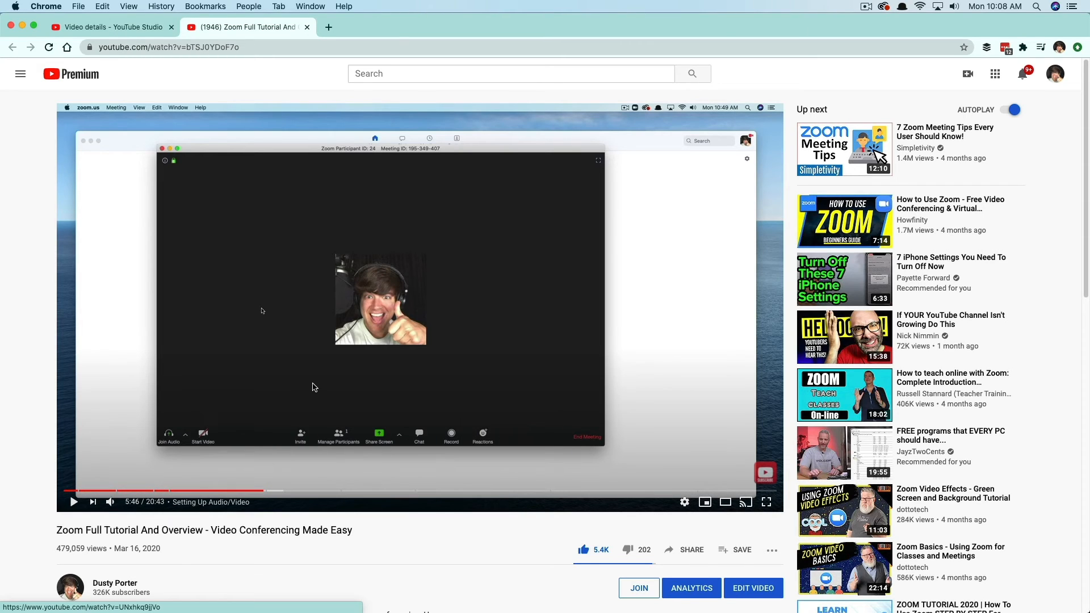
mouse_move(300, 382)
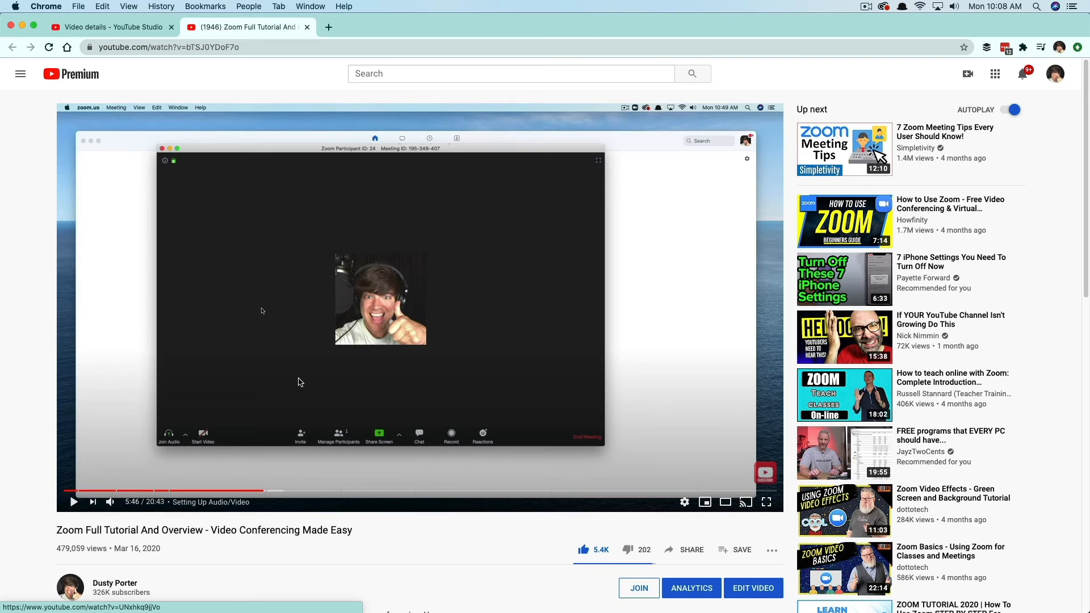
mouse_move(263, 380)
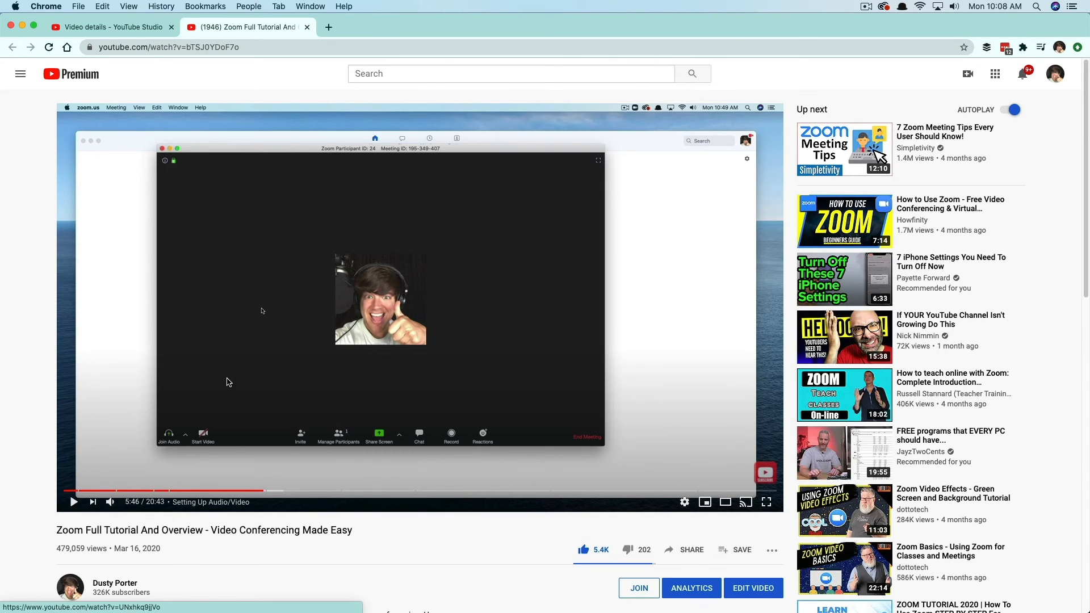
mouse_move(204, 350)
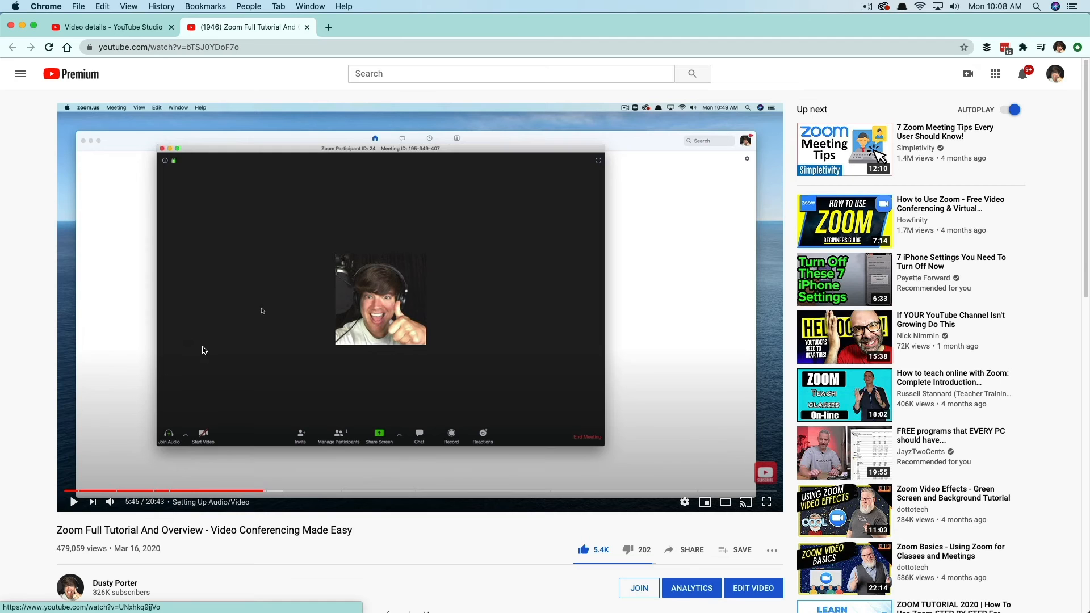